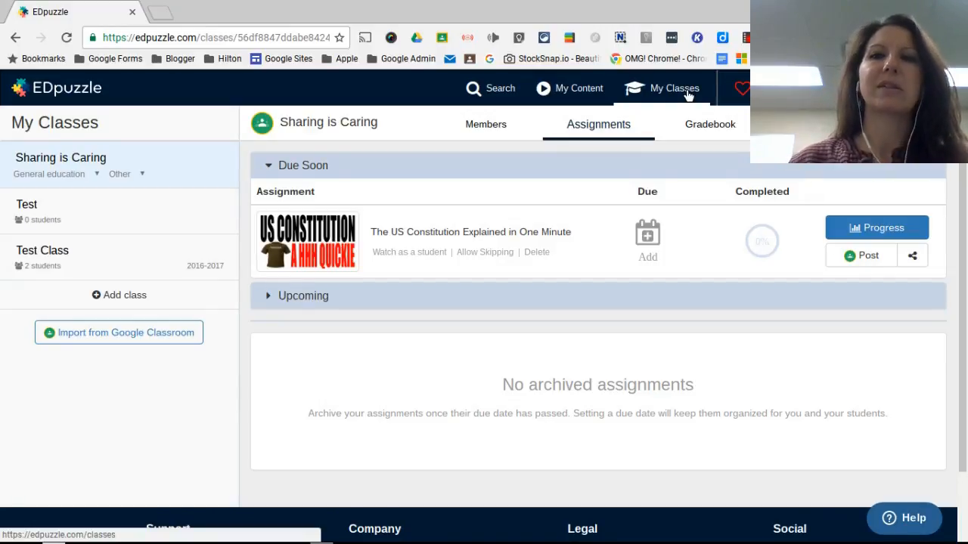
pyautogui.moveTo(287, 175)
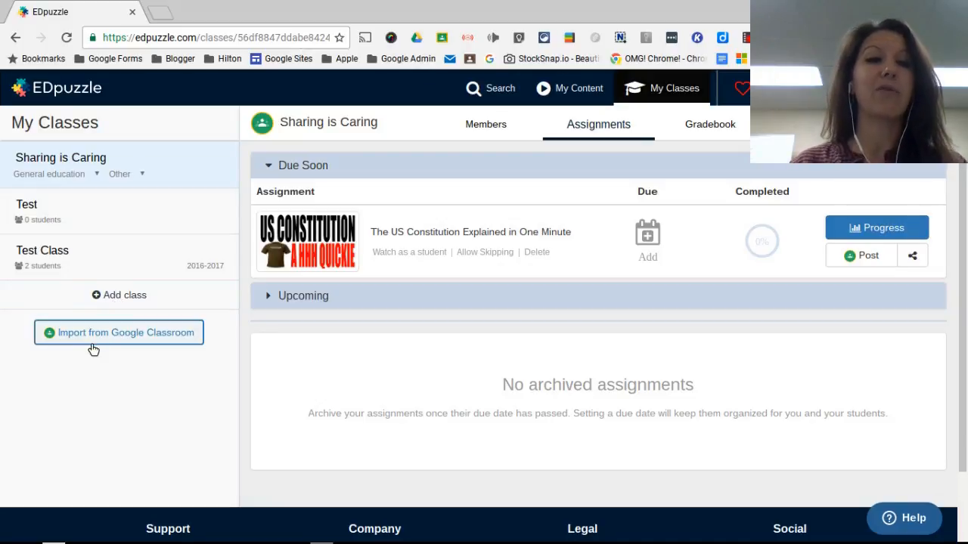
pyautogui.moveTo(94, 345)
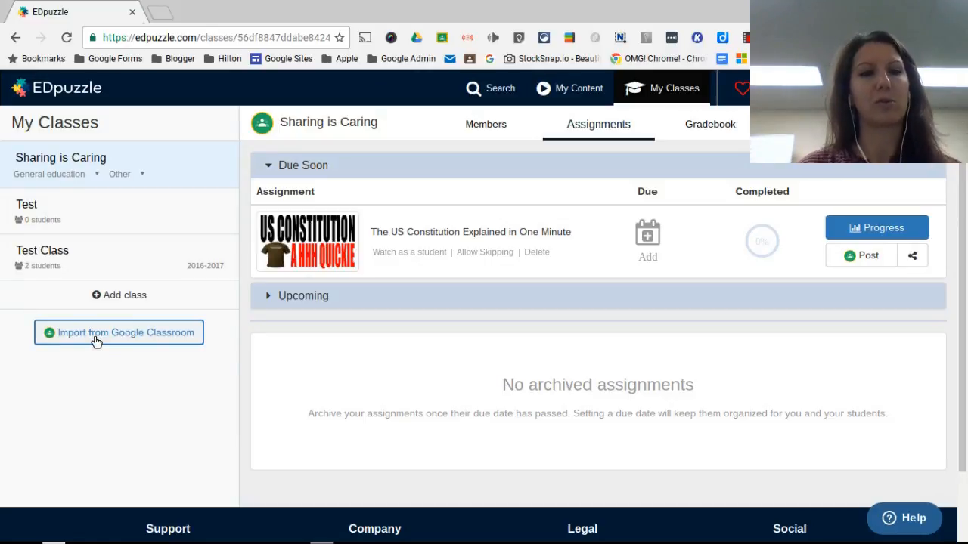
pyautogui.moveTo(112, 300)
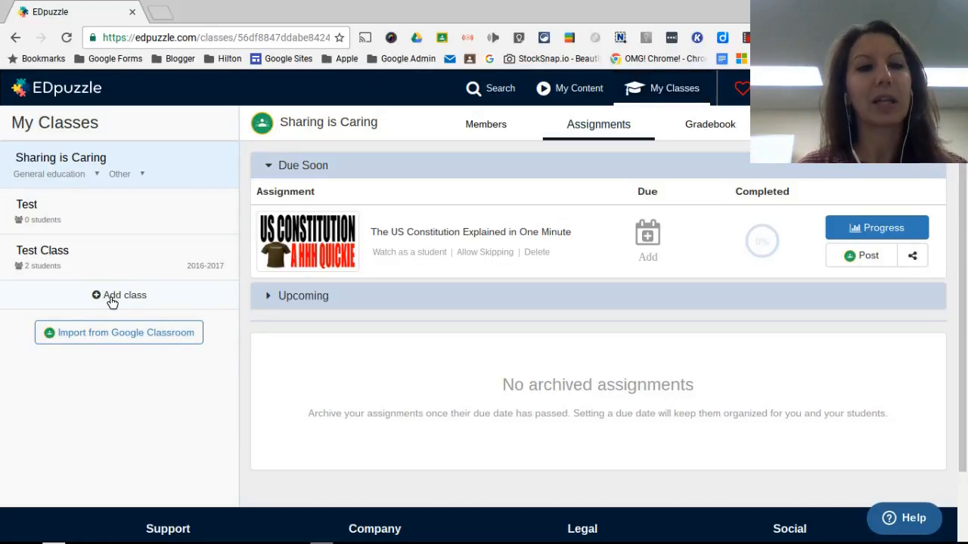
# - Add a class named 'Creating a class from scratch' and dismiss the student invitation popup
pyautogui.click(118, 295)
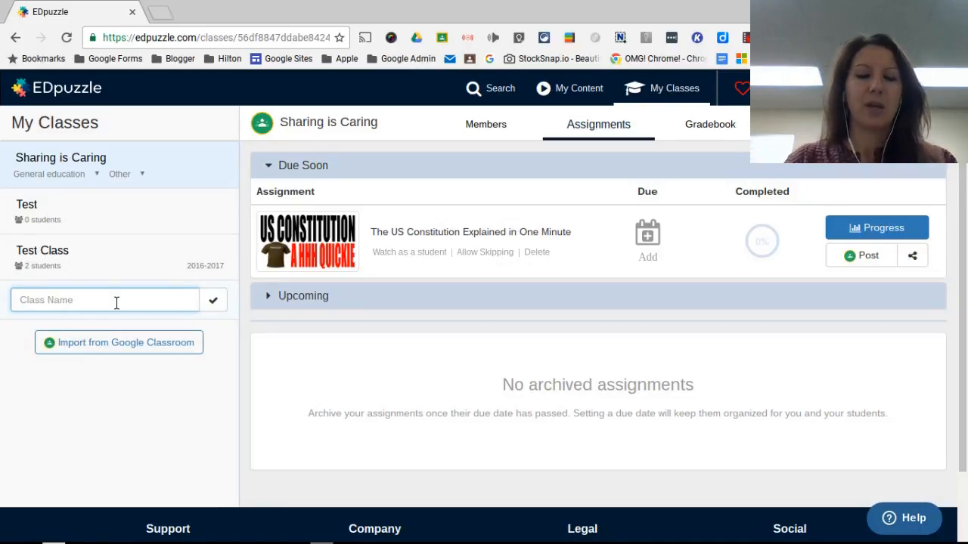
pyautogui.write('Creating a')
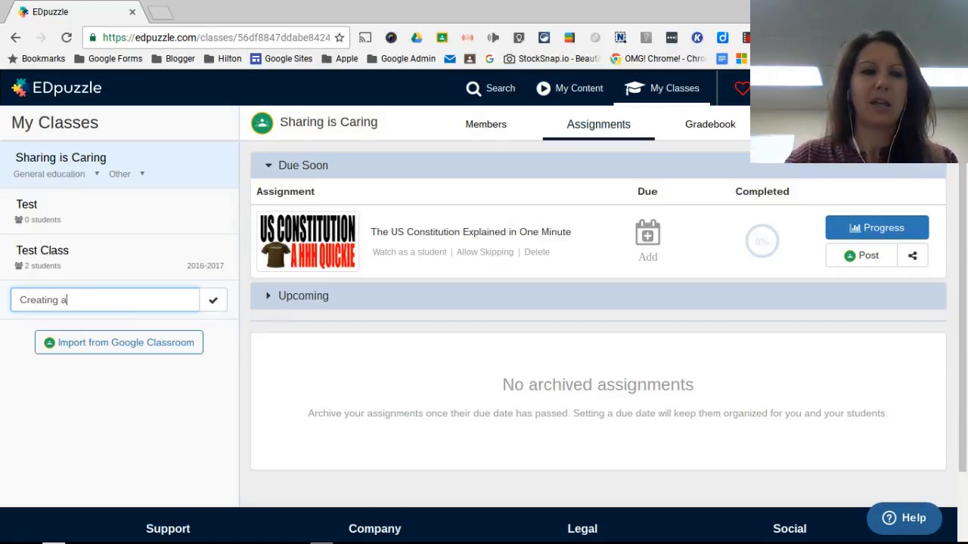
pyautogui.write('class from scrat')
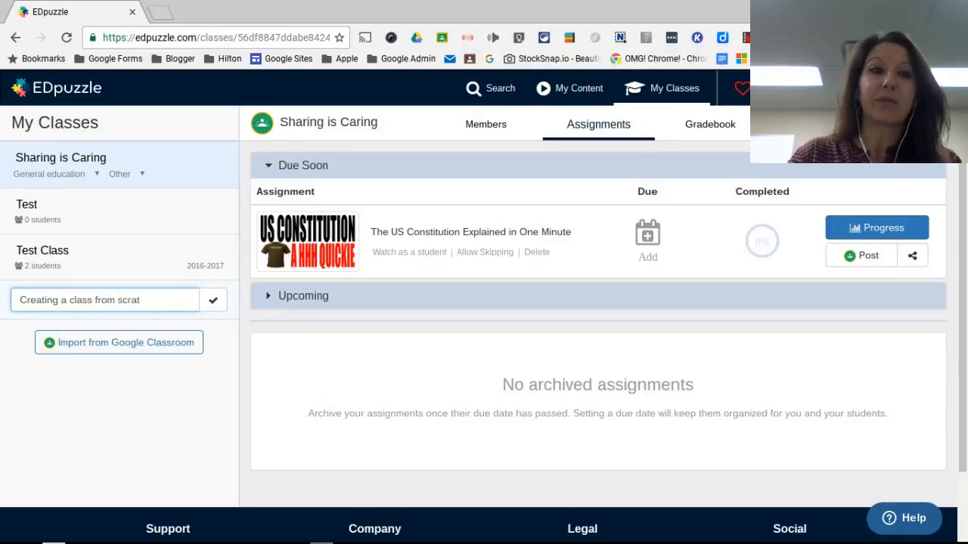
pyautogui.write('ch')
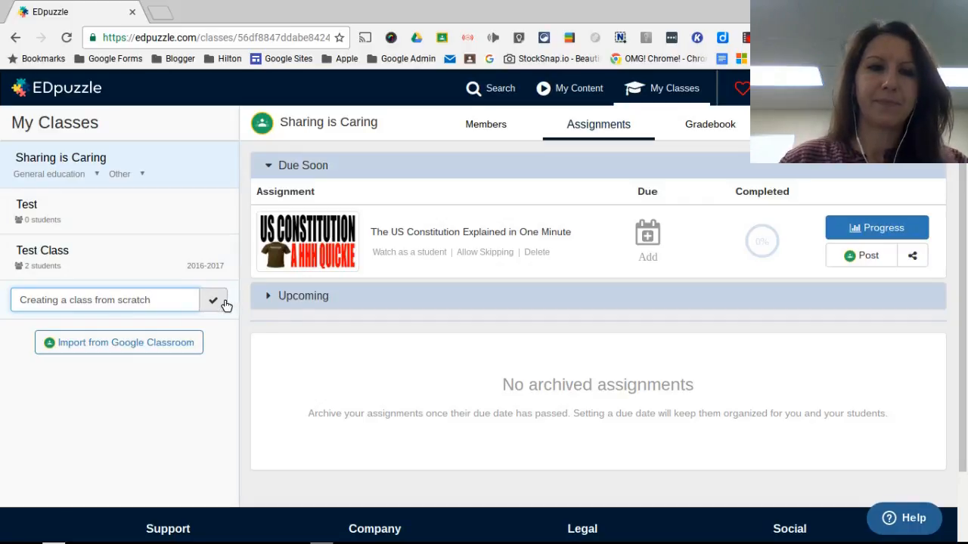
pyautogui.click(215, 299)
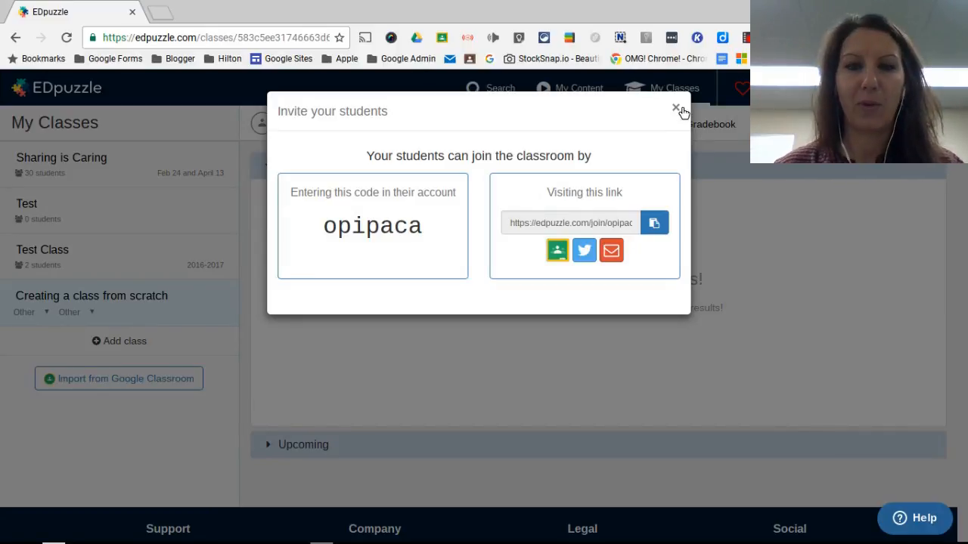
pyautogui.click(676, 109)
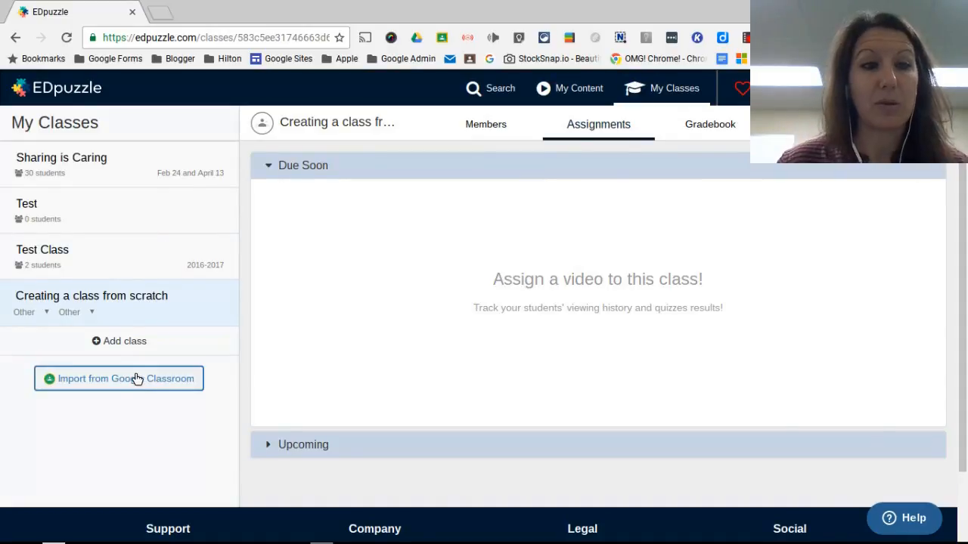
# - Import the Google Classroom course 'Get Into Google Sites' so it appears under My Classes
pyautogui.click(118, 378)
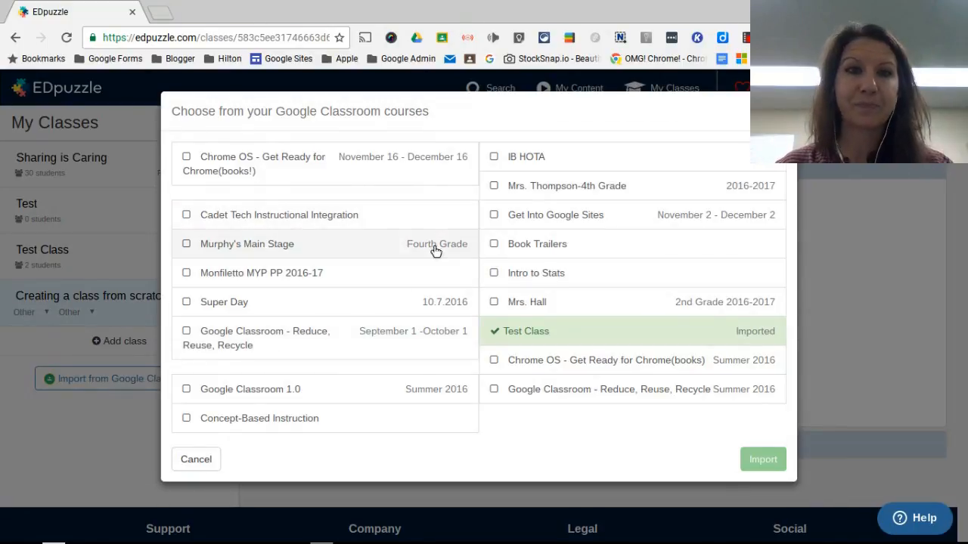
pyautogui.moveTo(333, 174)
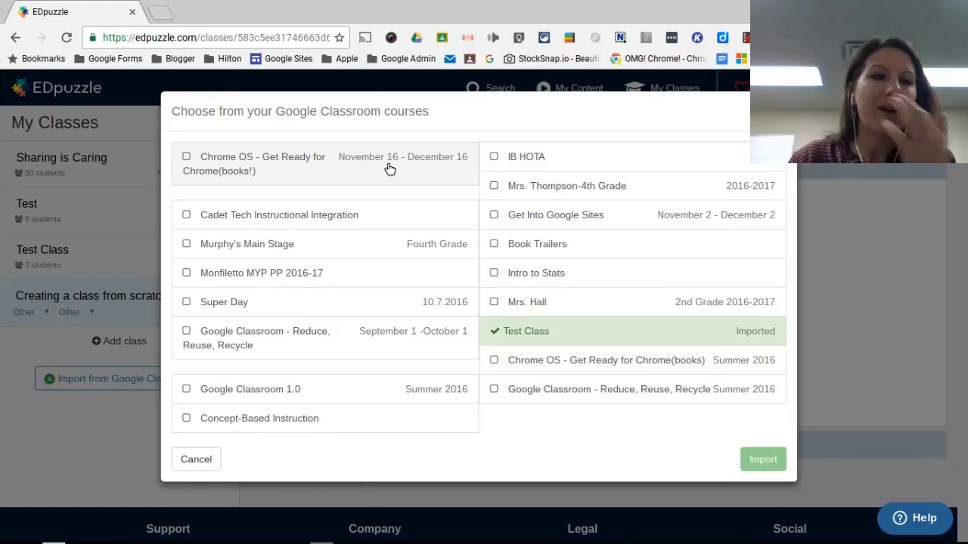
pyautogui.moveTo(305, 379)
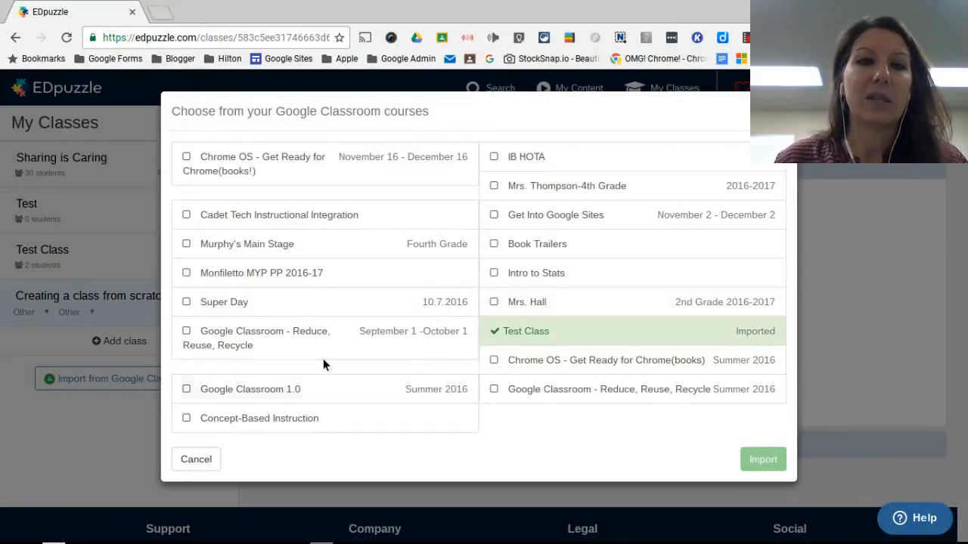
pyautogui.moveTo(211, 214)
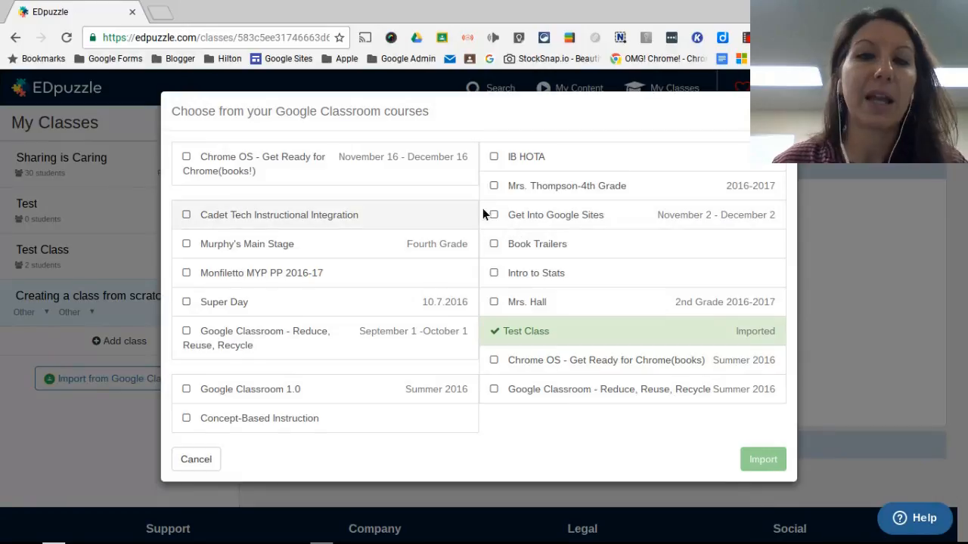
pyautogui.moveTo(506, 227)
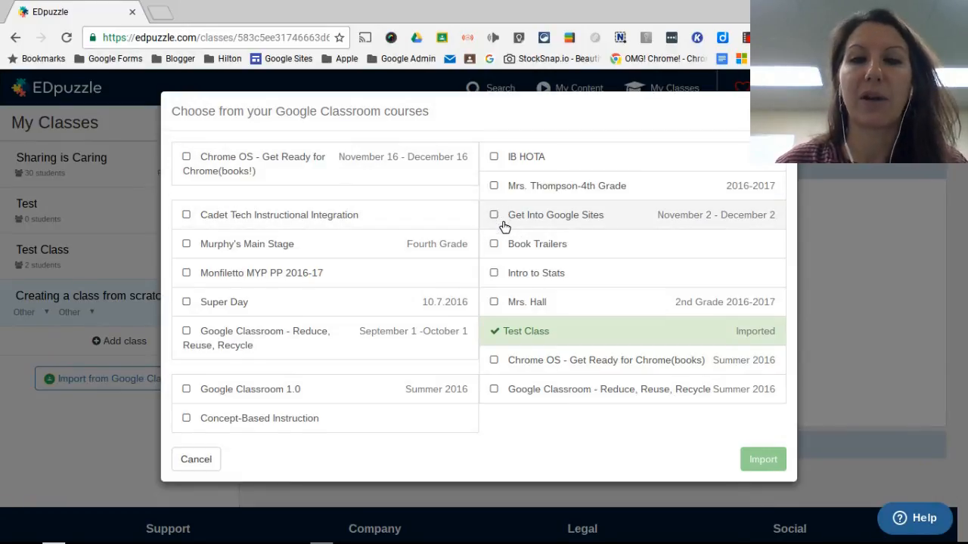
pyautogui.click(493, 215)
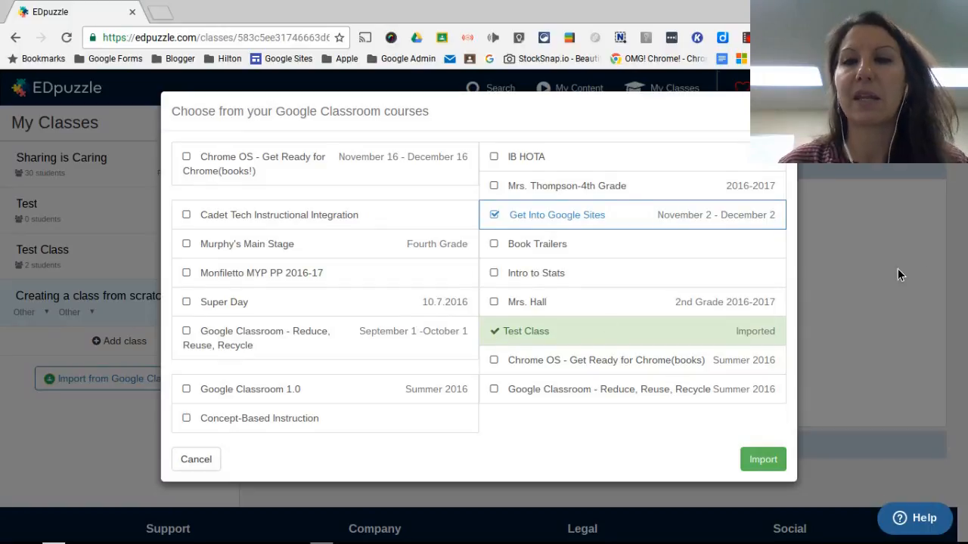
pyautogui.click(762, 459)
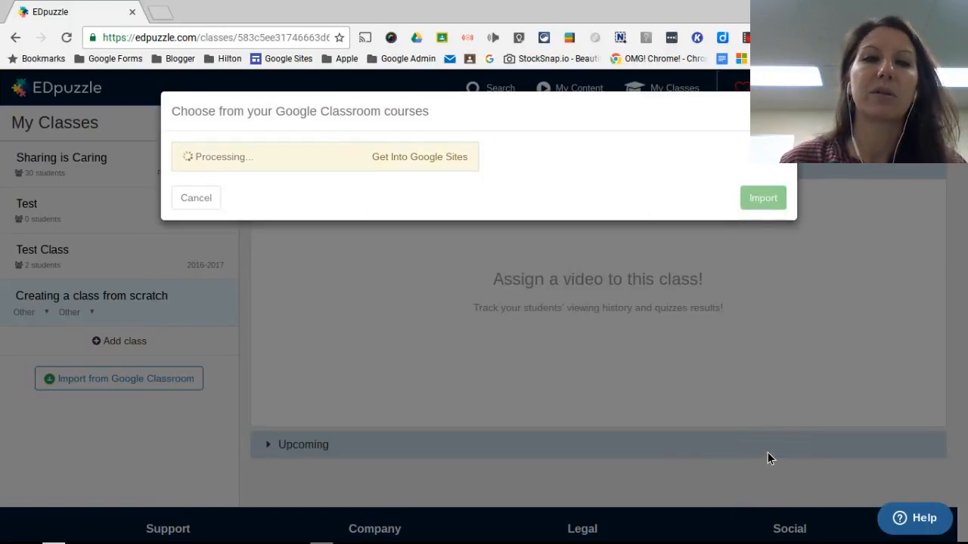
pyautogui.click(763, 197)
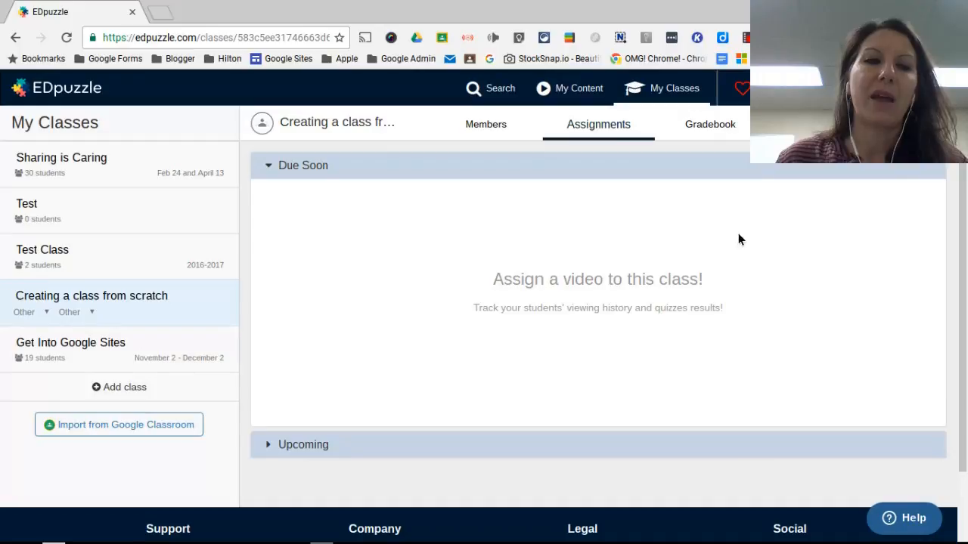
pyautogui.moveTo(53, 357)
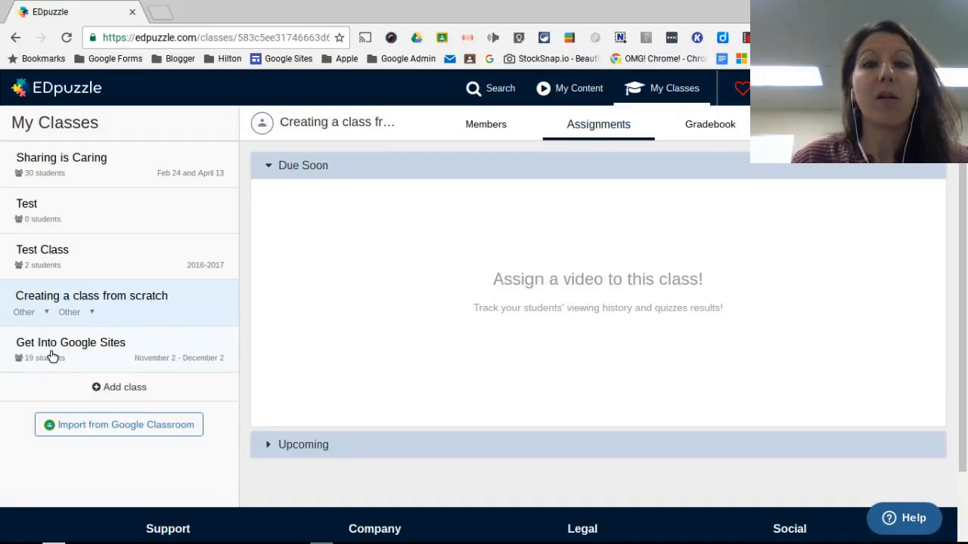
# - Switch to the imported Get Into Google Sites class from the My Classes sidebar
pyautogui.click(70, 342)
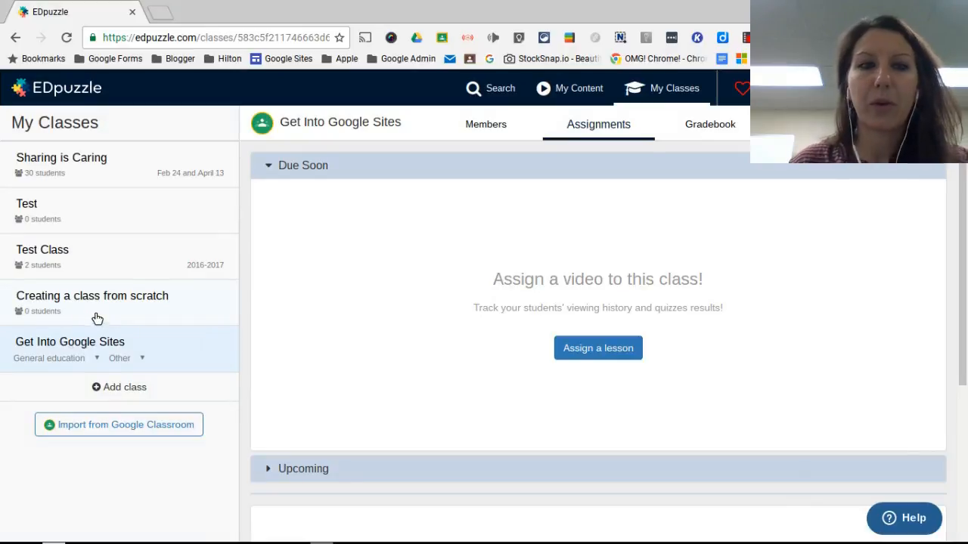
pyautogui.moveTo(357, 354)
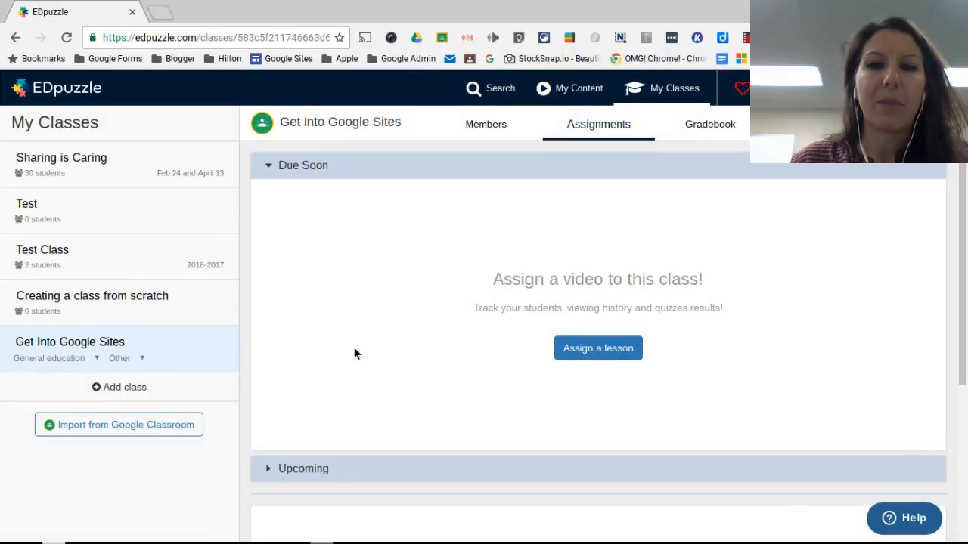
pyautogui.moveTo(556, 348)
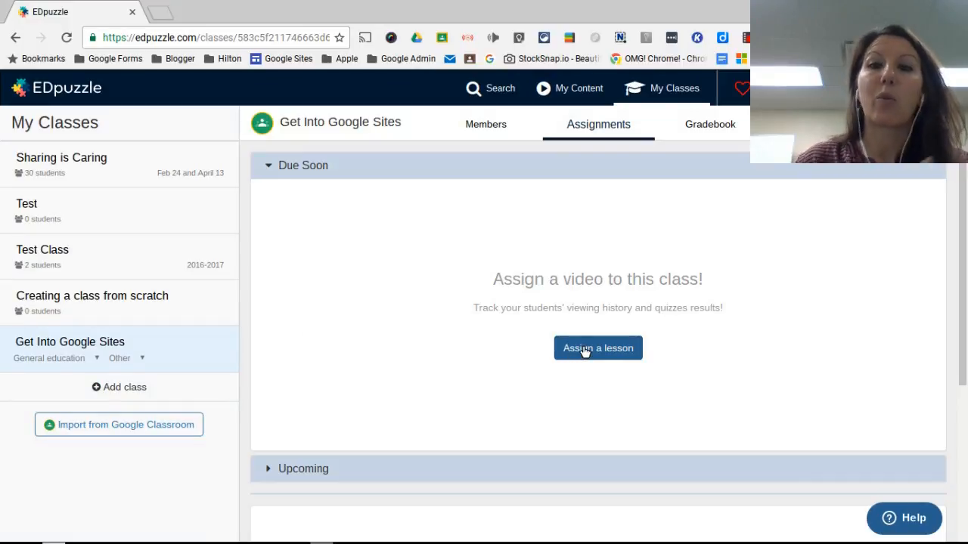
pyautogui.moveTo(486, 124)
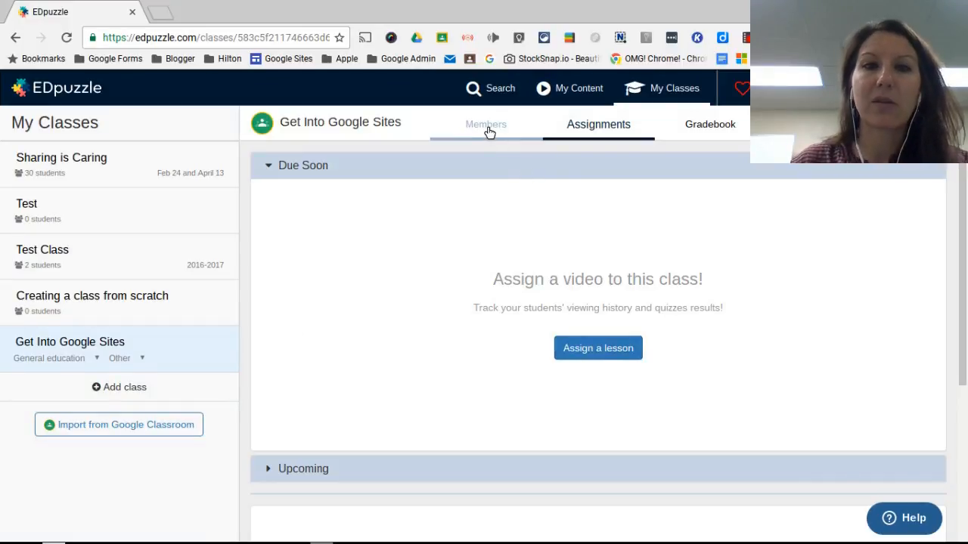
# - View the Members roster of Get Into Google Sites, scrolling through its 19 imported students
pyautogui.click(485, 124)
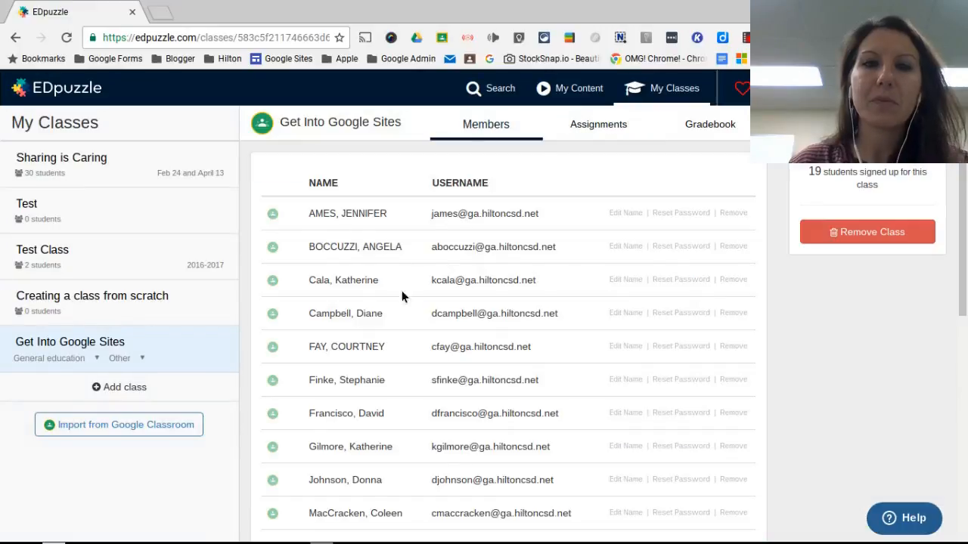
pyautogui.scroll(-3)
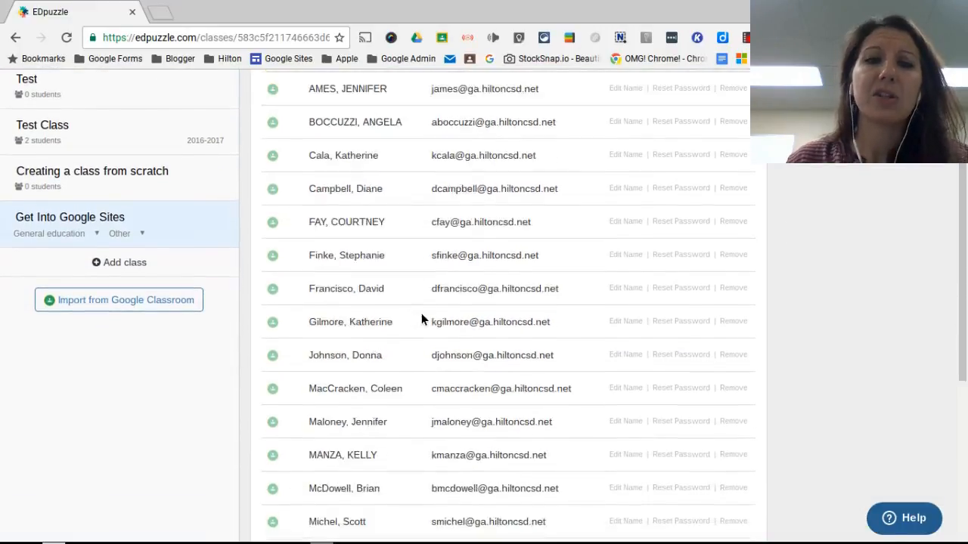
pyautogui.scroll(-3)
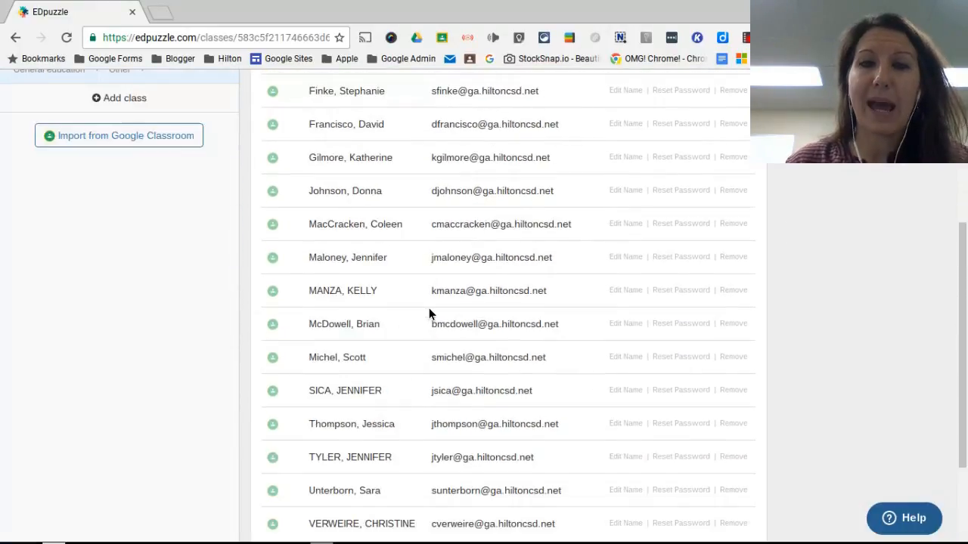
pyautogui.scroll(3)
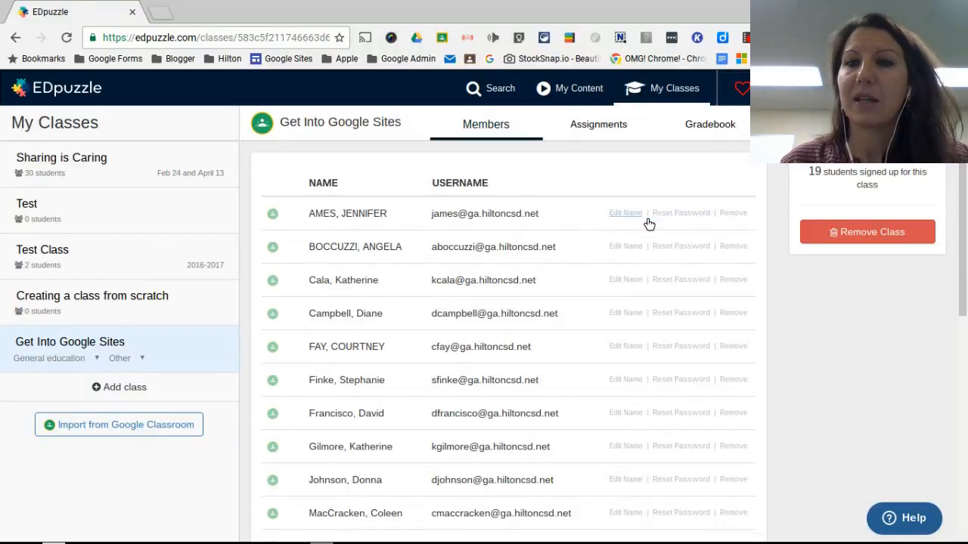
pyautogui.moveTo(330, 199)
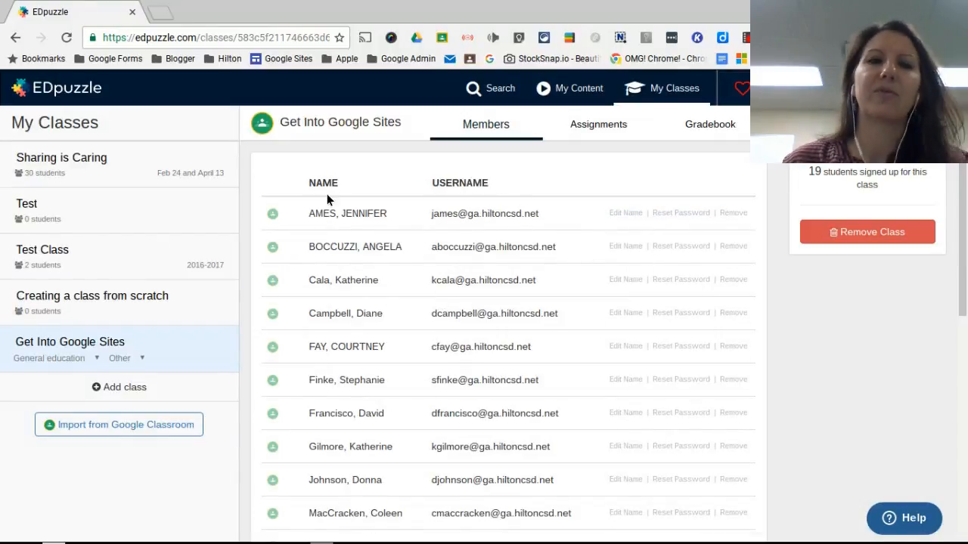
pyautogui.moveTo(356, 224)
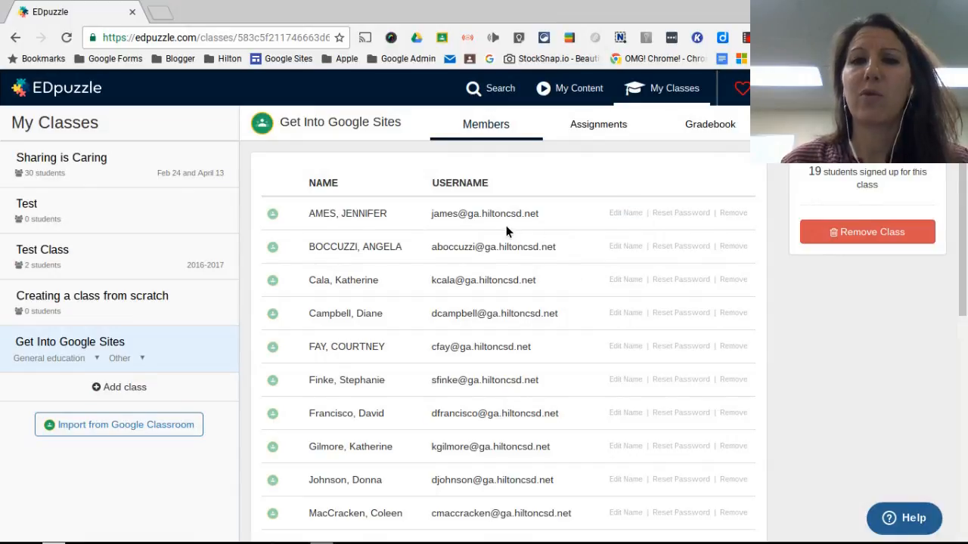
pyautogui.moveTo(681, 211)
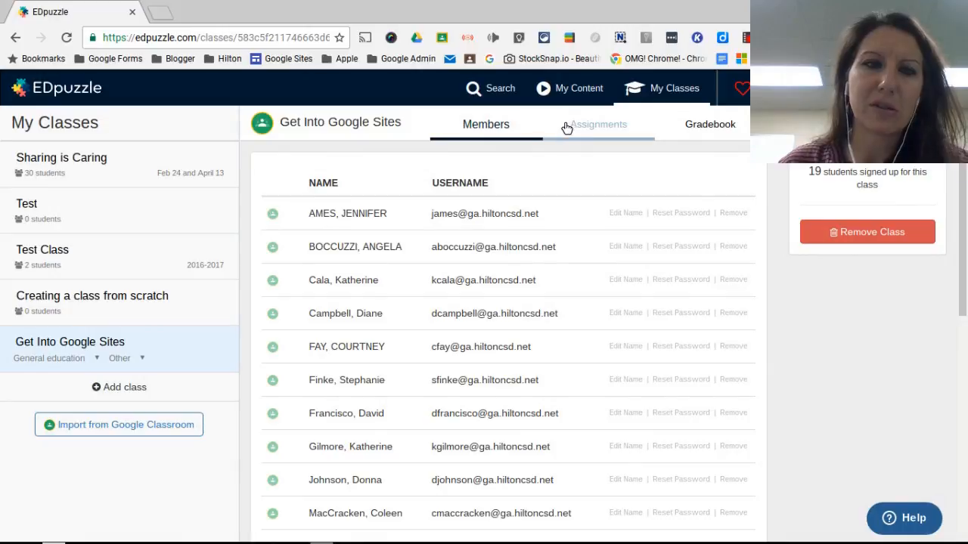
pyautogui.moveTo(593, 128)
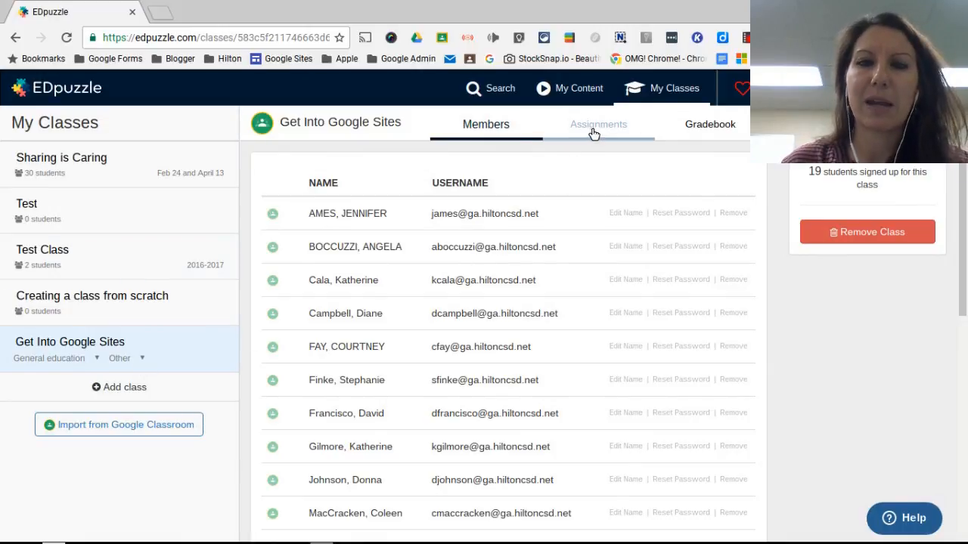
# - Browse My Content briefly, then return to the My Classes list showing both new classes
pyautogui.click(599, 124)
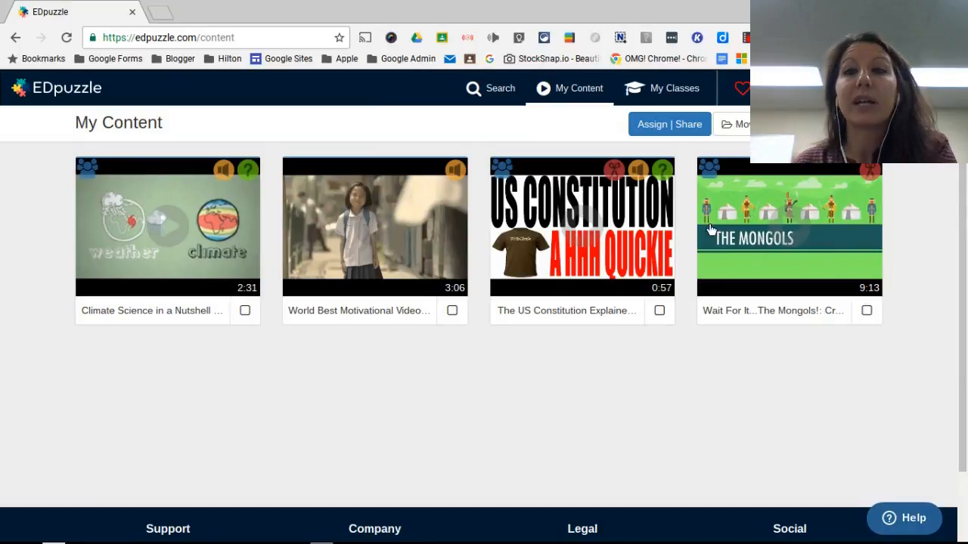
pyautogui.click(749, 124)
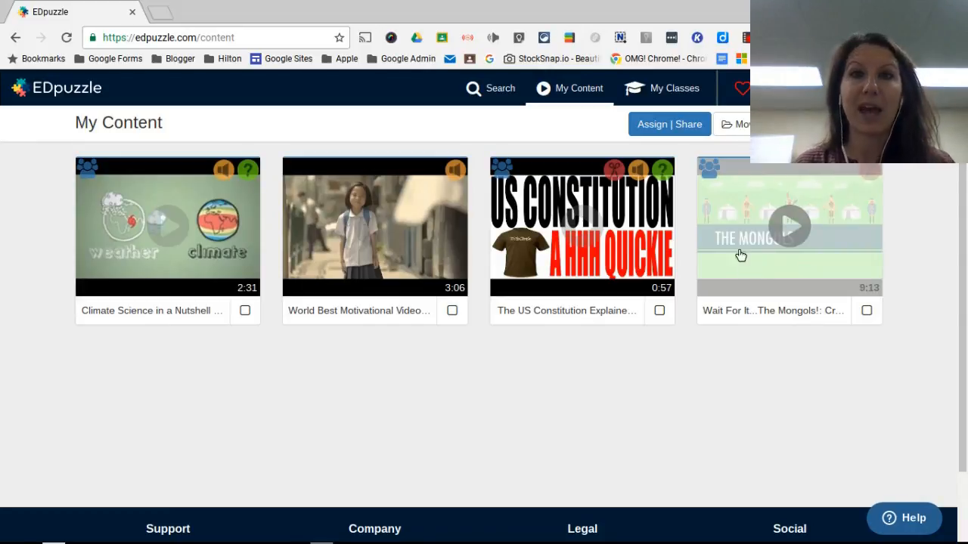
pyautogui.click(675, 88)
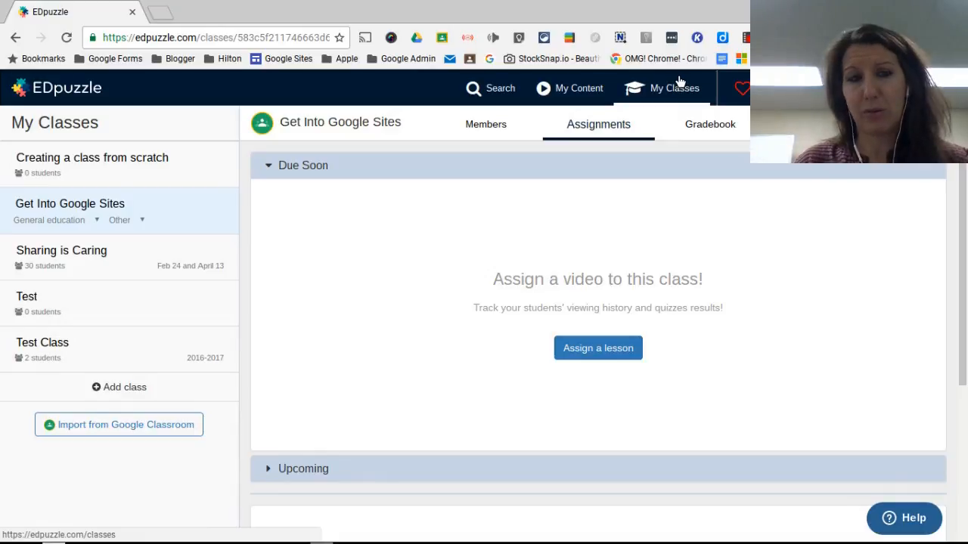
pyautogui.moveTo(197, 278)
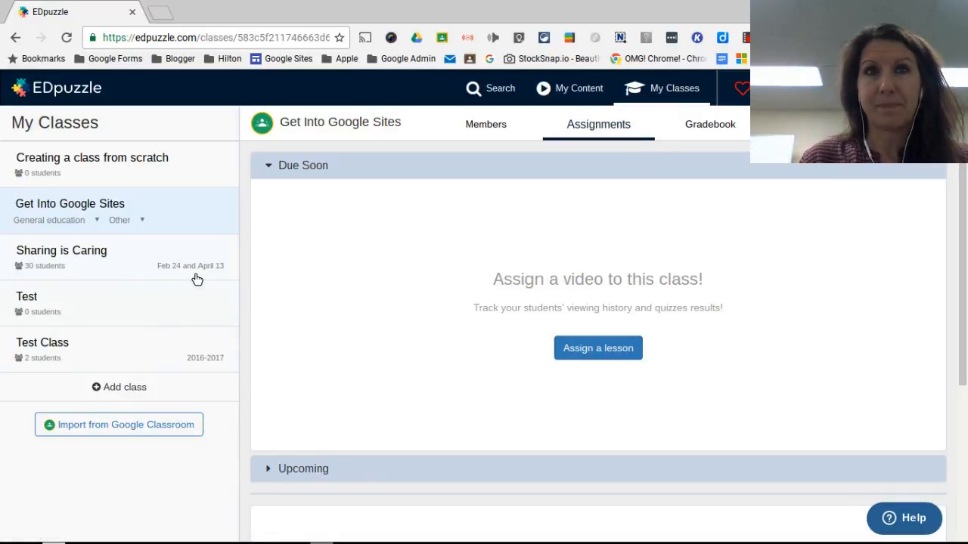